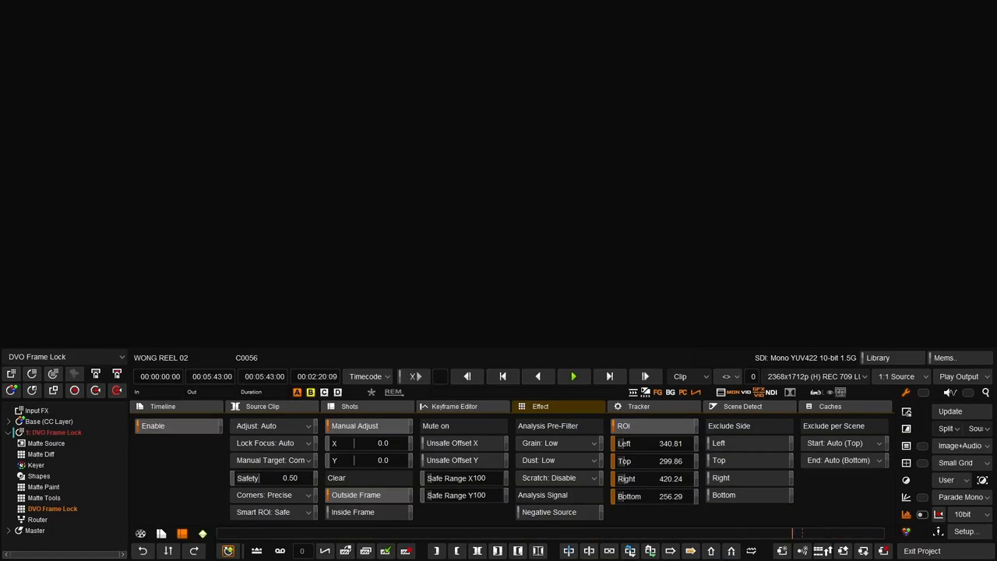
# Display the current parrot frame in the viewer and play back the stabilized clip.
pyautogui.click(574, 376)
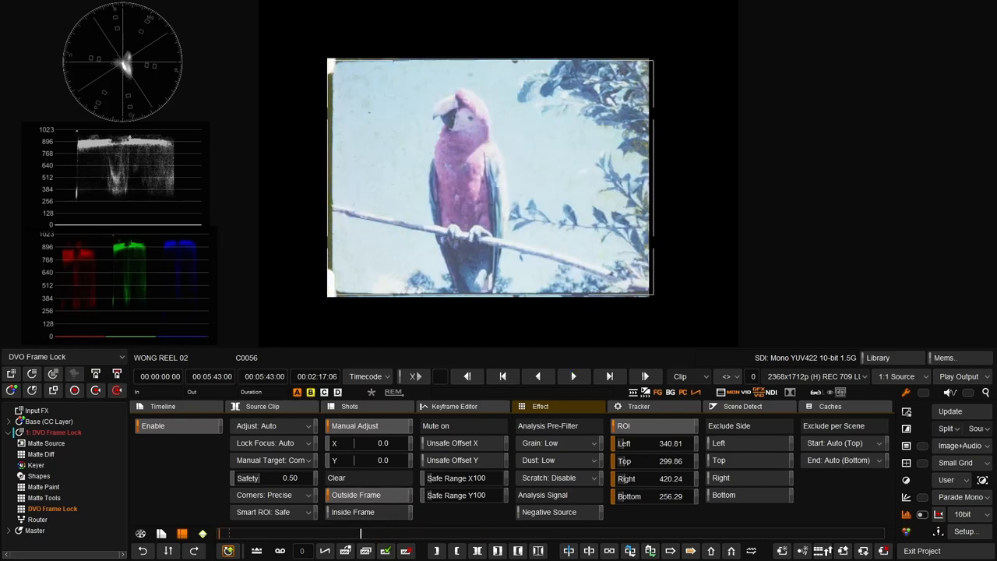
pyautogui.click(573, 375)
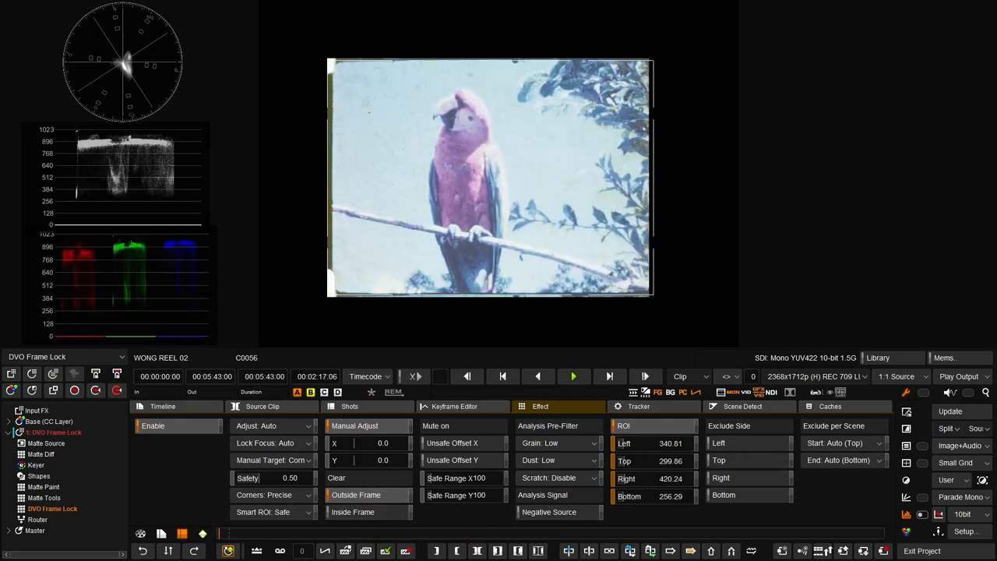